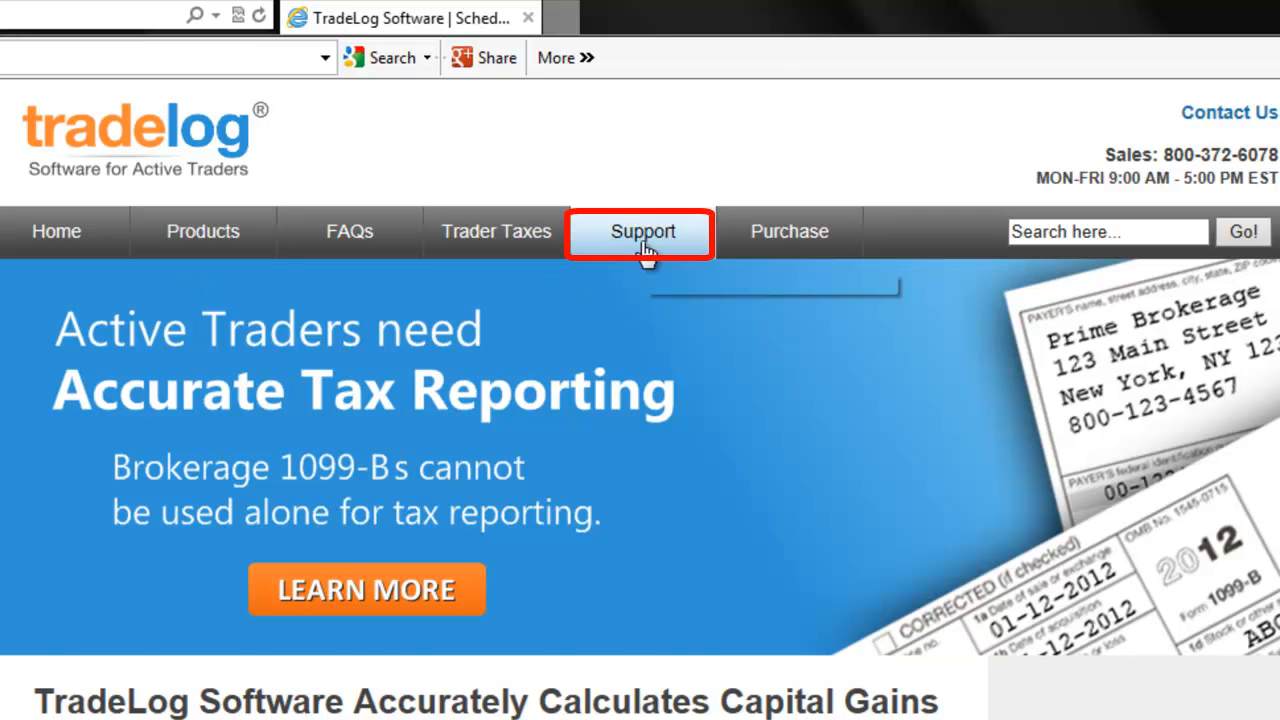
Step: Navigate from the TradeLog Support section to the Download Latest Update page
{"action": "left_click", "coordinate": [642, 232]}
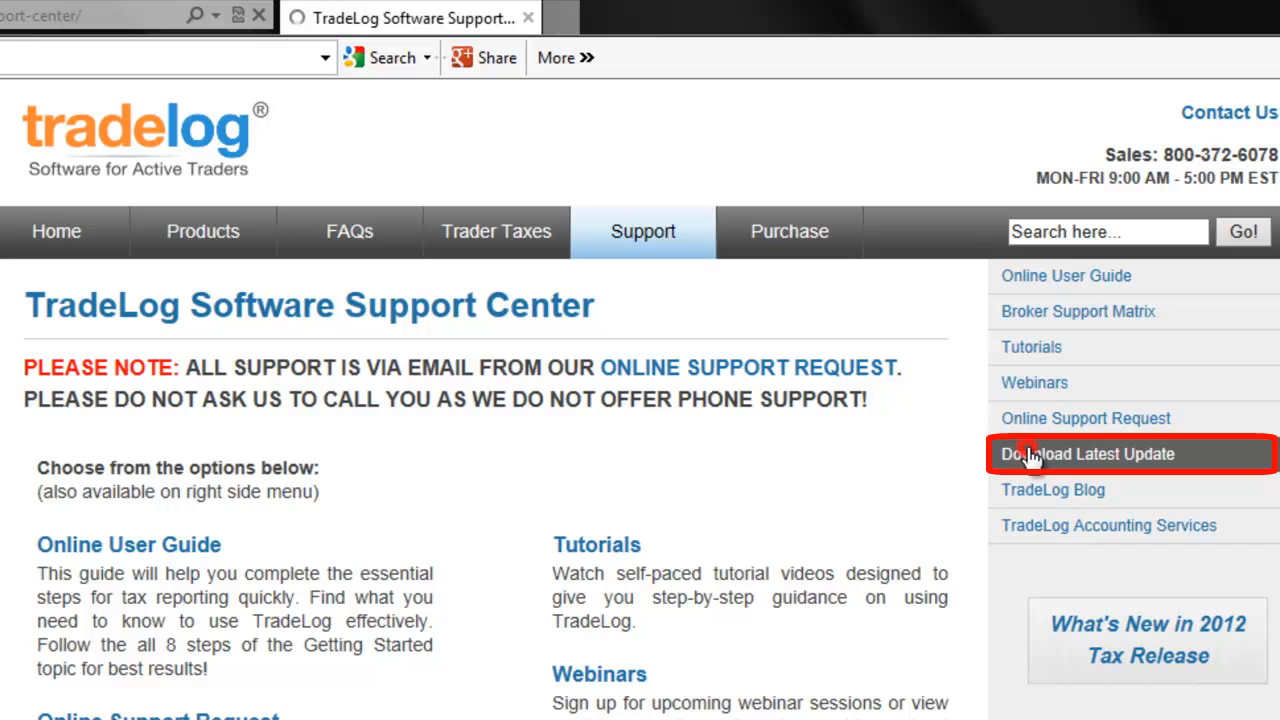
{"action": "left_click", "coordinate": [1088, 454]}
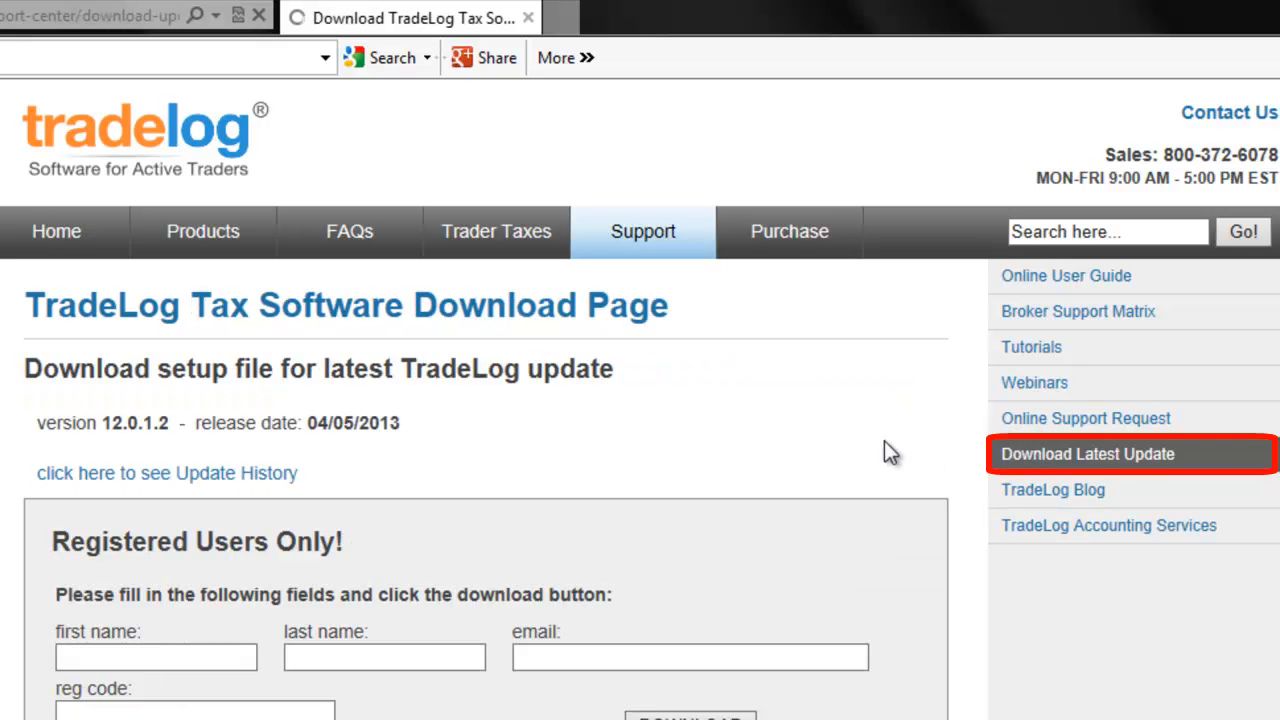
{"action": "mouse_move", "coordinate": [48, 642]}
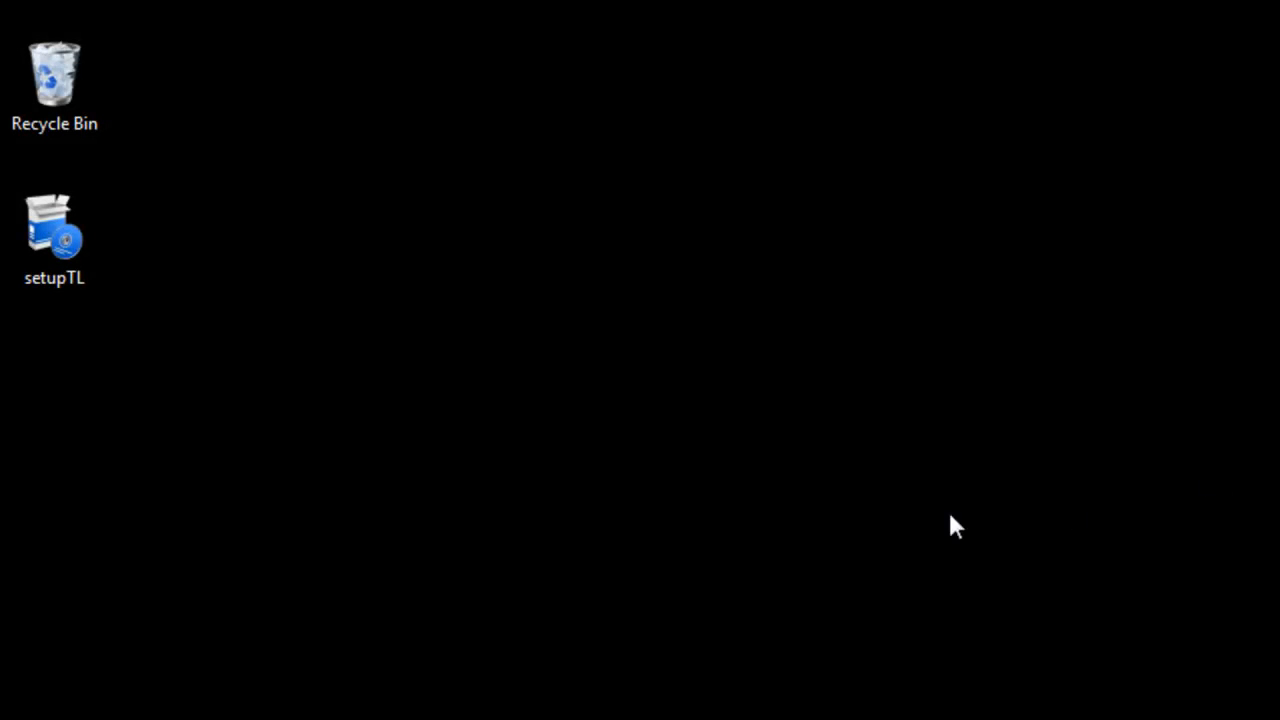
Step: Launch the downloaded setupTL installer and accept the license agreement
{"action": "double_click", "coordinate": [54, 232]}
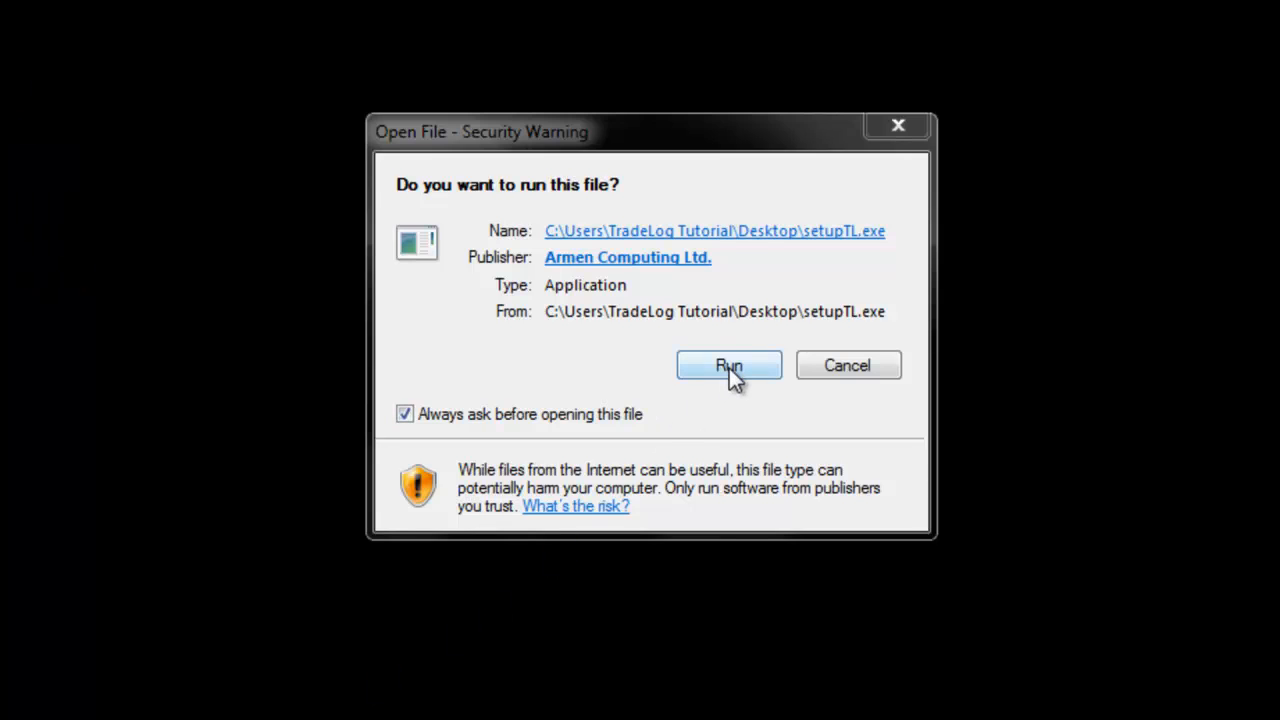
{"action": "left_click", "coordinate": [728, 364]}
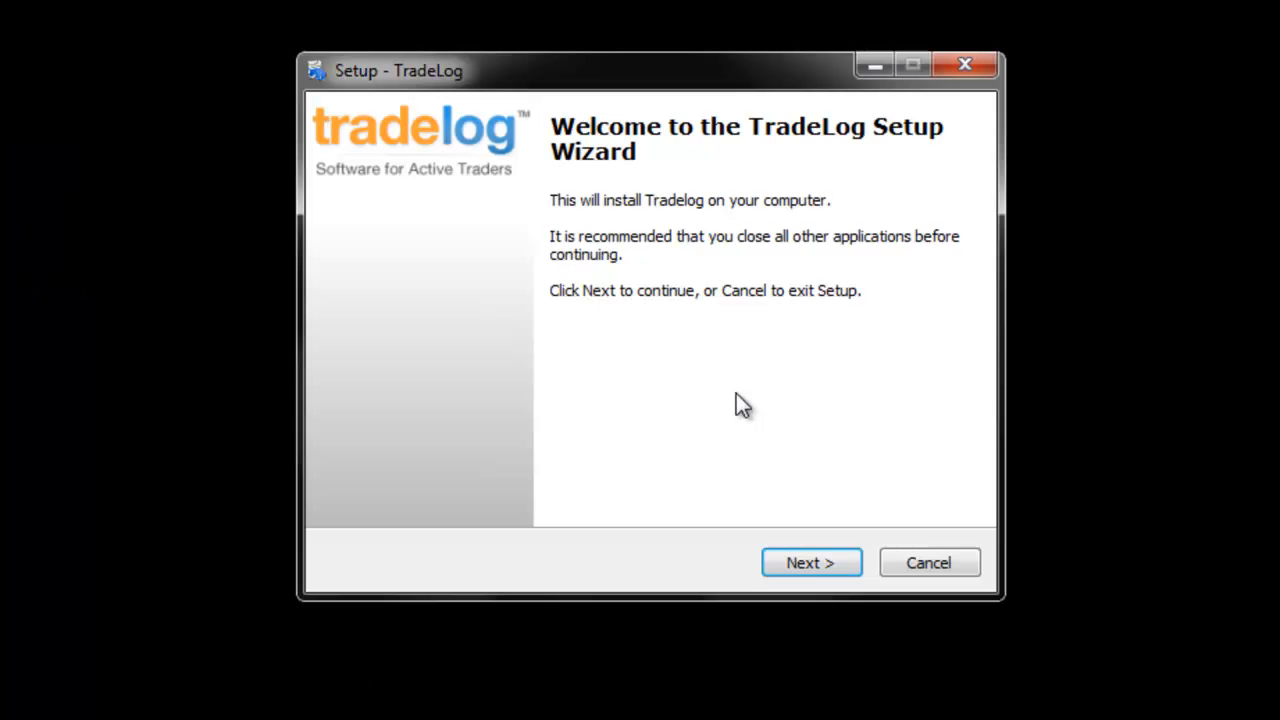
{"action": "left_click", "coordinate": [812, 562]}
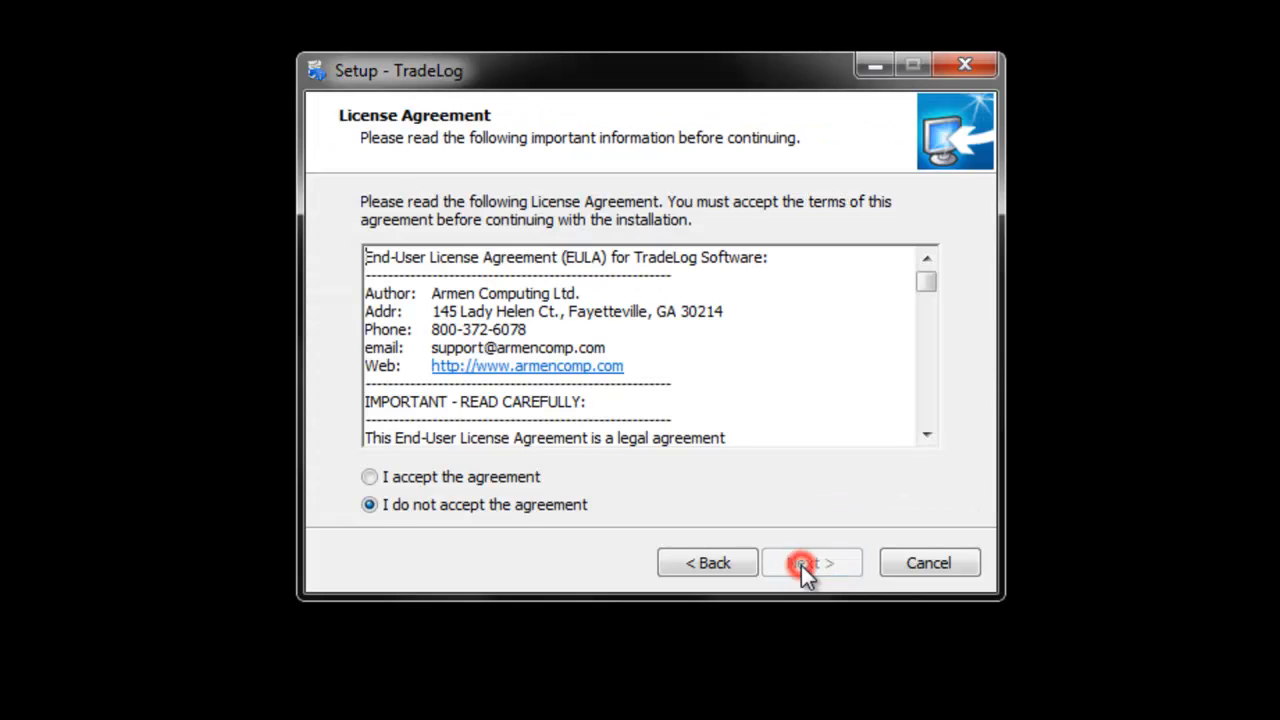
{"action": "left_click", "coordinate": [370, 476]}
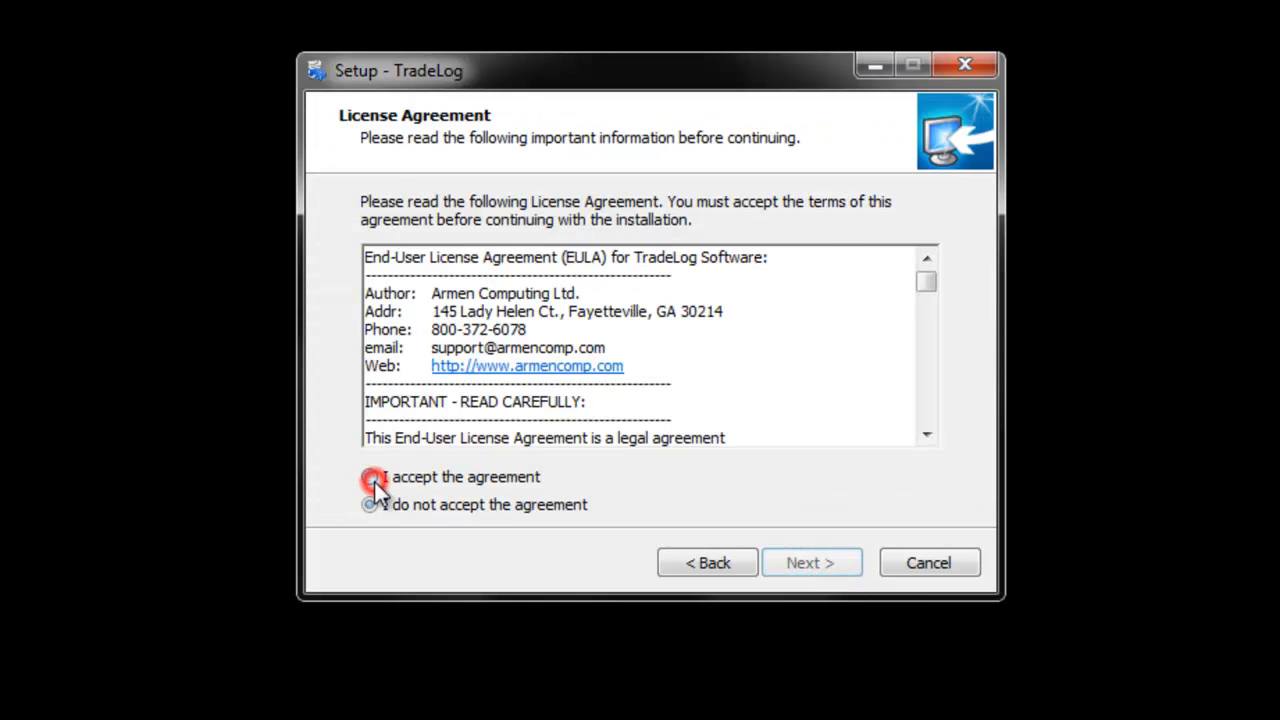
{"action": "left_click", "coordinate": [812, 562]}
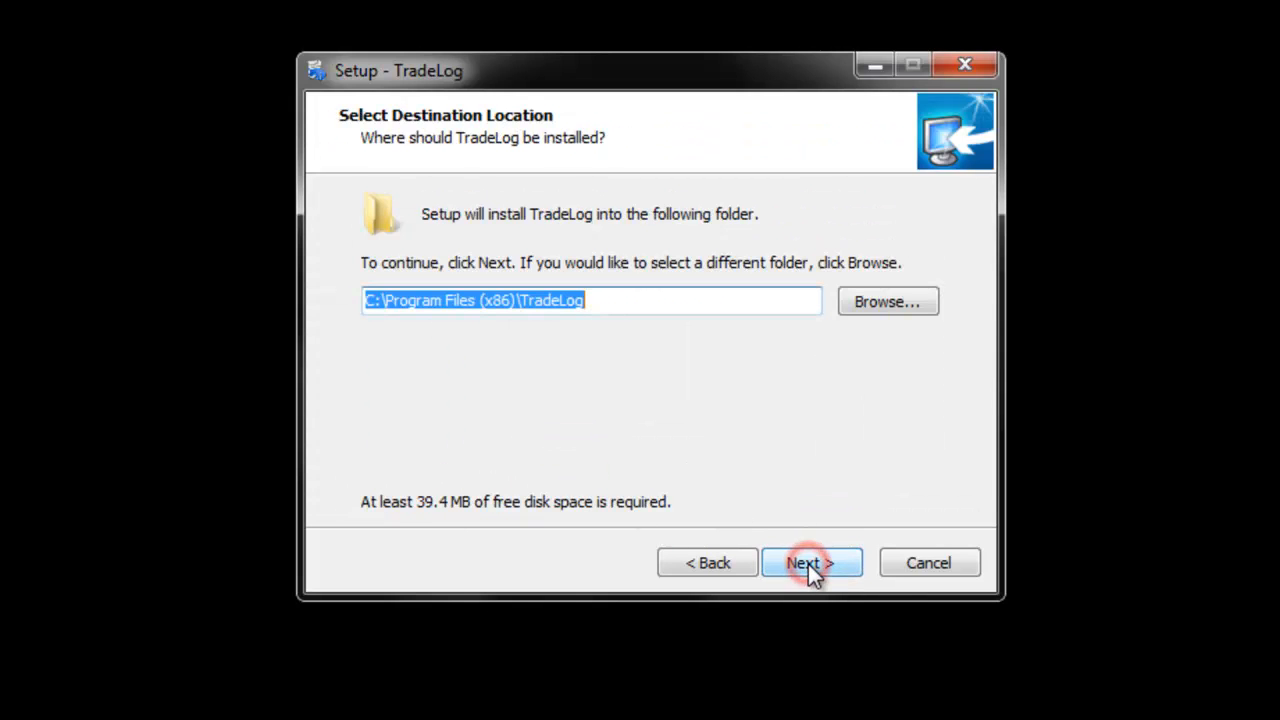
Step: Keep the default install folder, shortcut folder and additional tasks in the wizard
{"action": "left_click", "coordinate": [808, 562]}
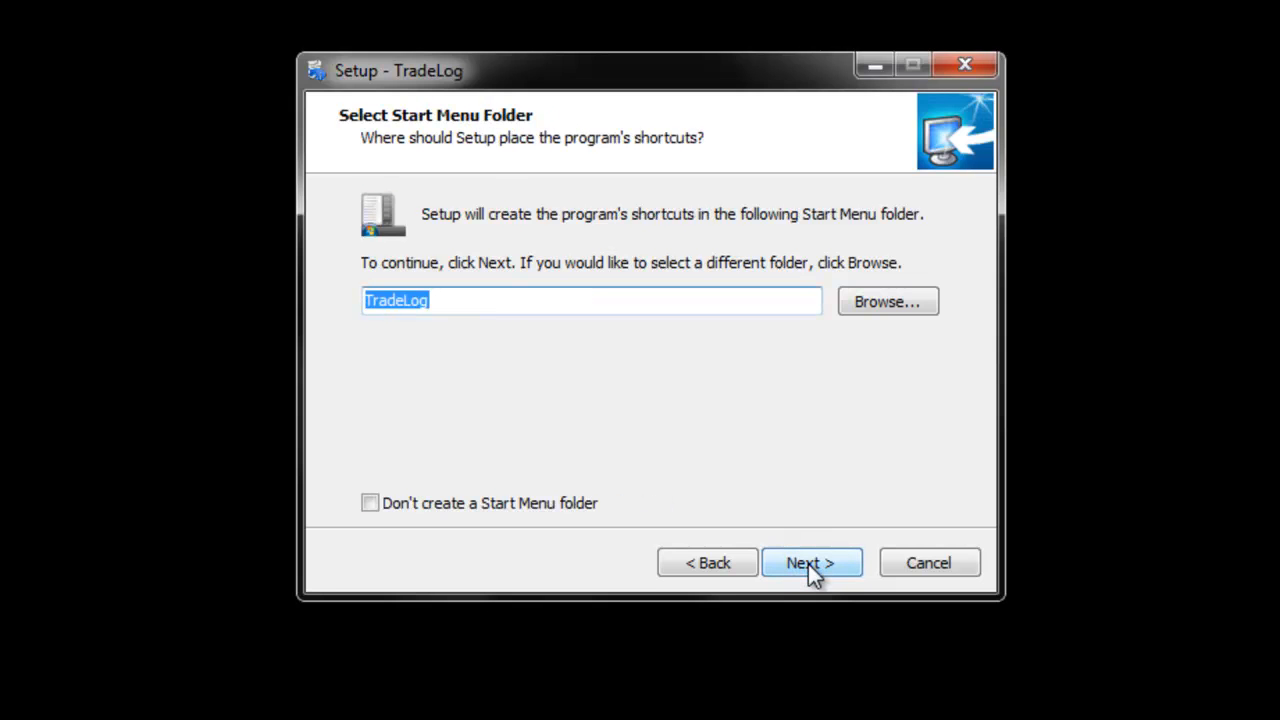
{"action": "left_click", "coordinate": [812, 562]}
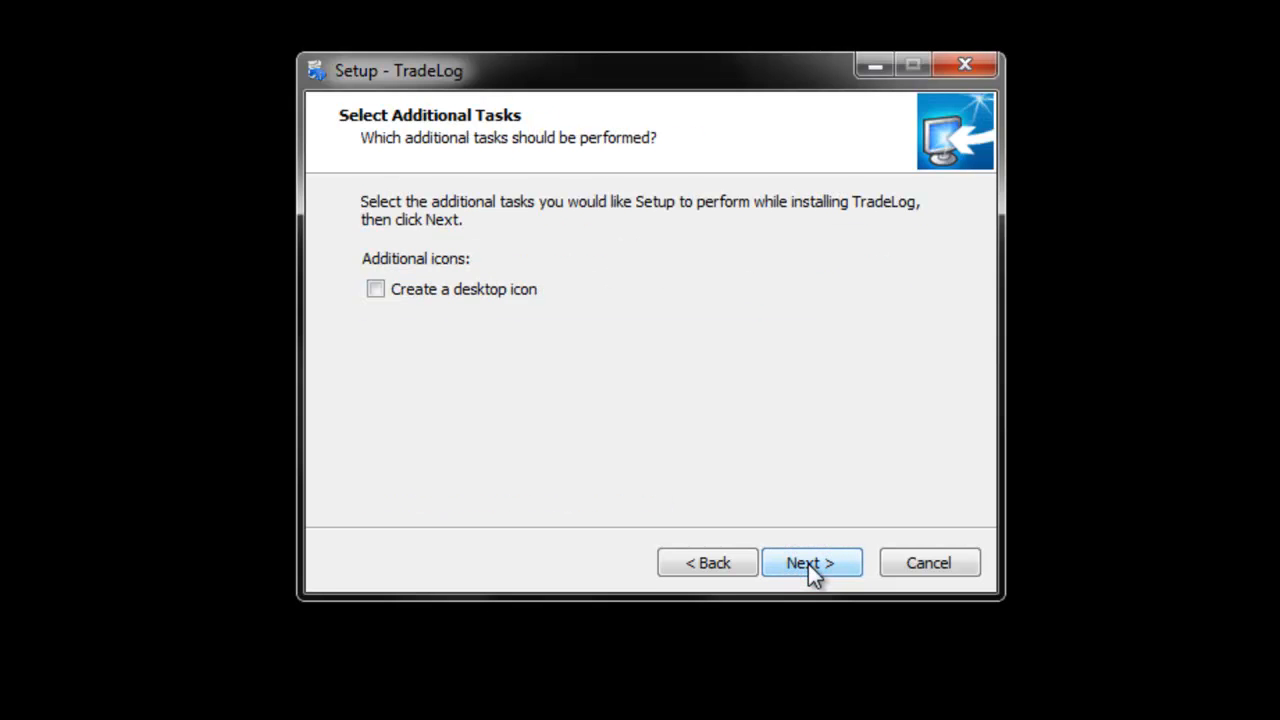
{"action": "left_click", "coordinate": [812, 562]}
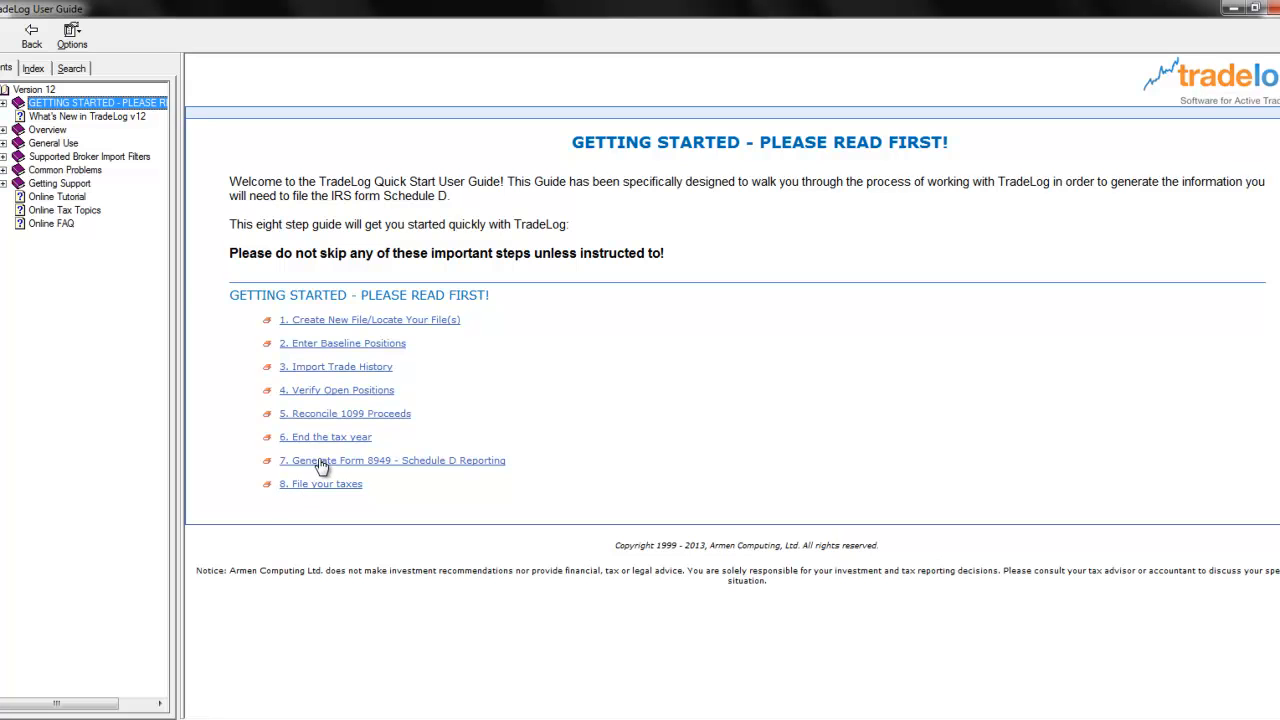
{"action": "mouse_move", "coordinate": [588, 480]}
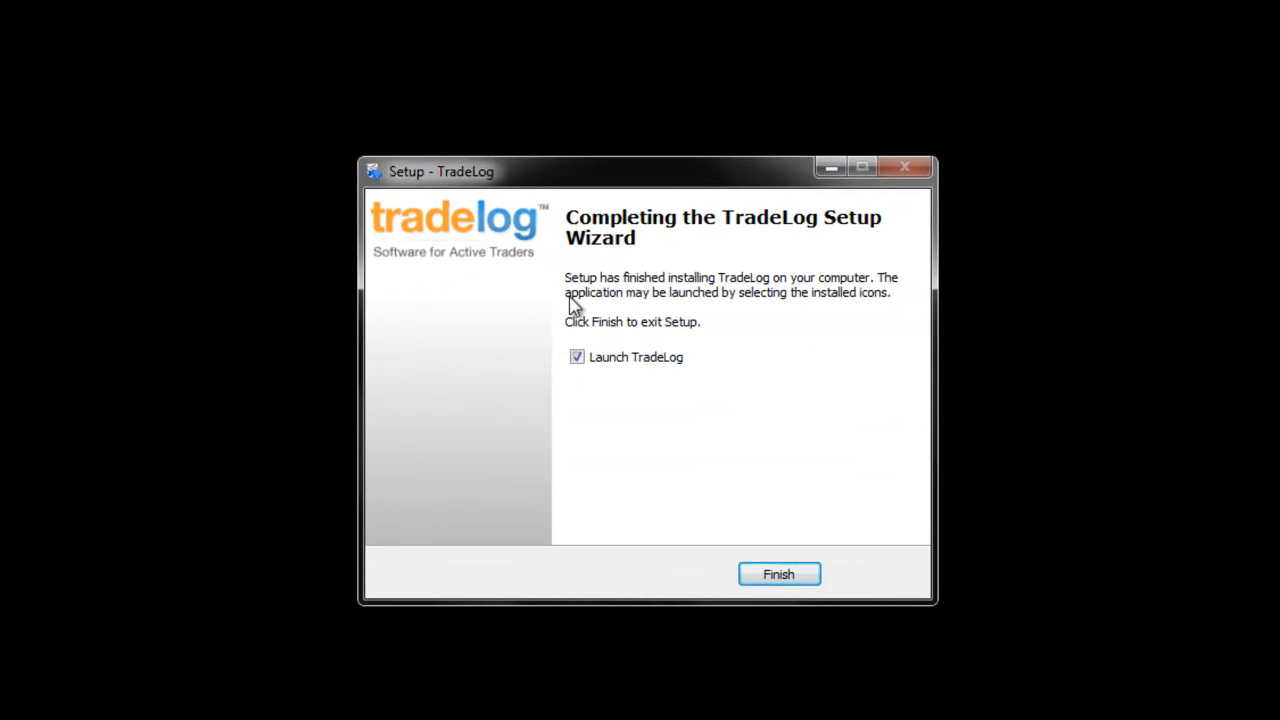
{"action": "mouse_move", "coordinate": [792, 568]}
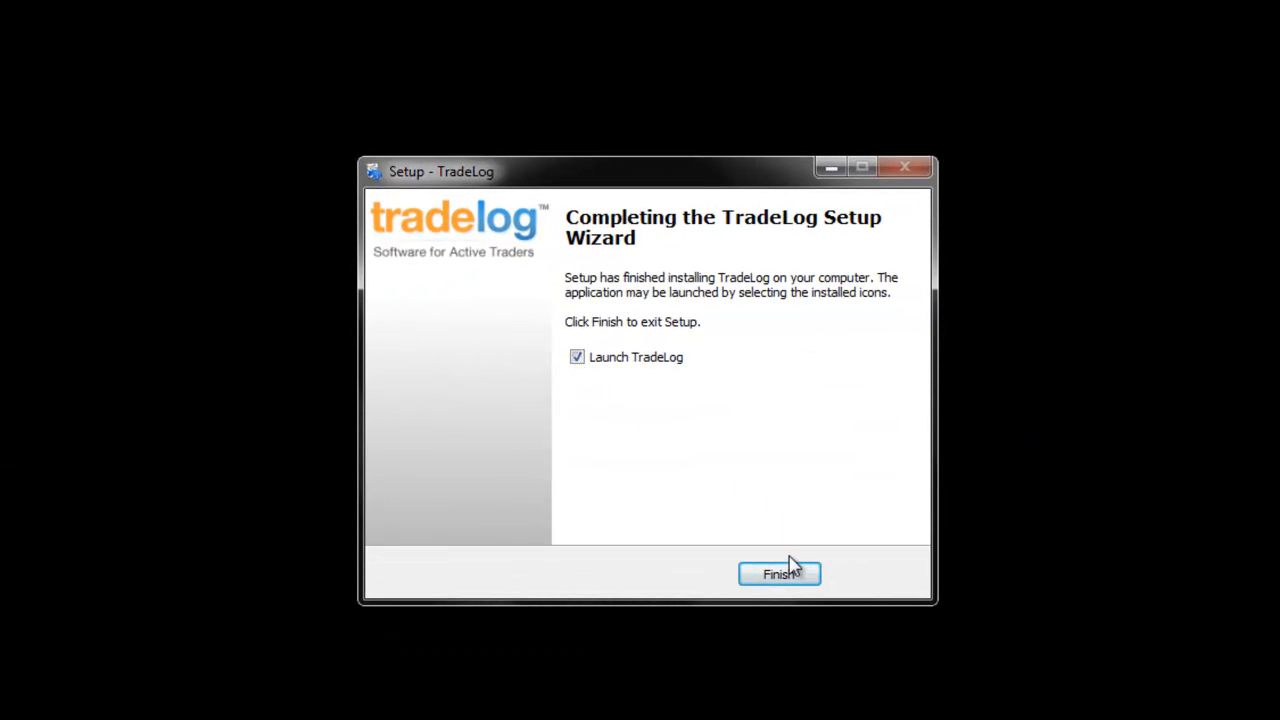
Step: Finish setup and confirm the registration code 'xxxx-xx-xxxx-xxxx' in the Registration dialog
{"action": "left_click", "coordinate": [780, 574]}
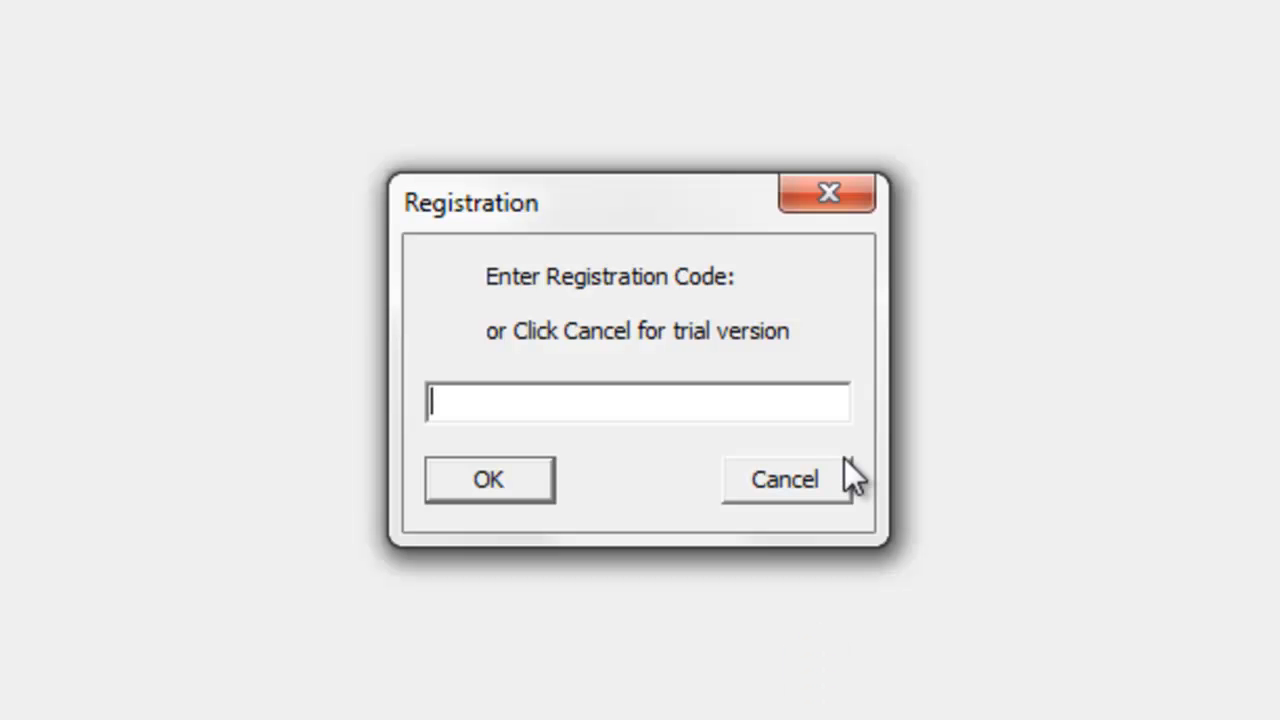
{"action": "type", "text": "xxxx-xxx"}
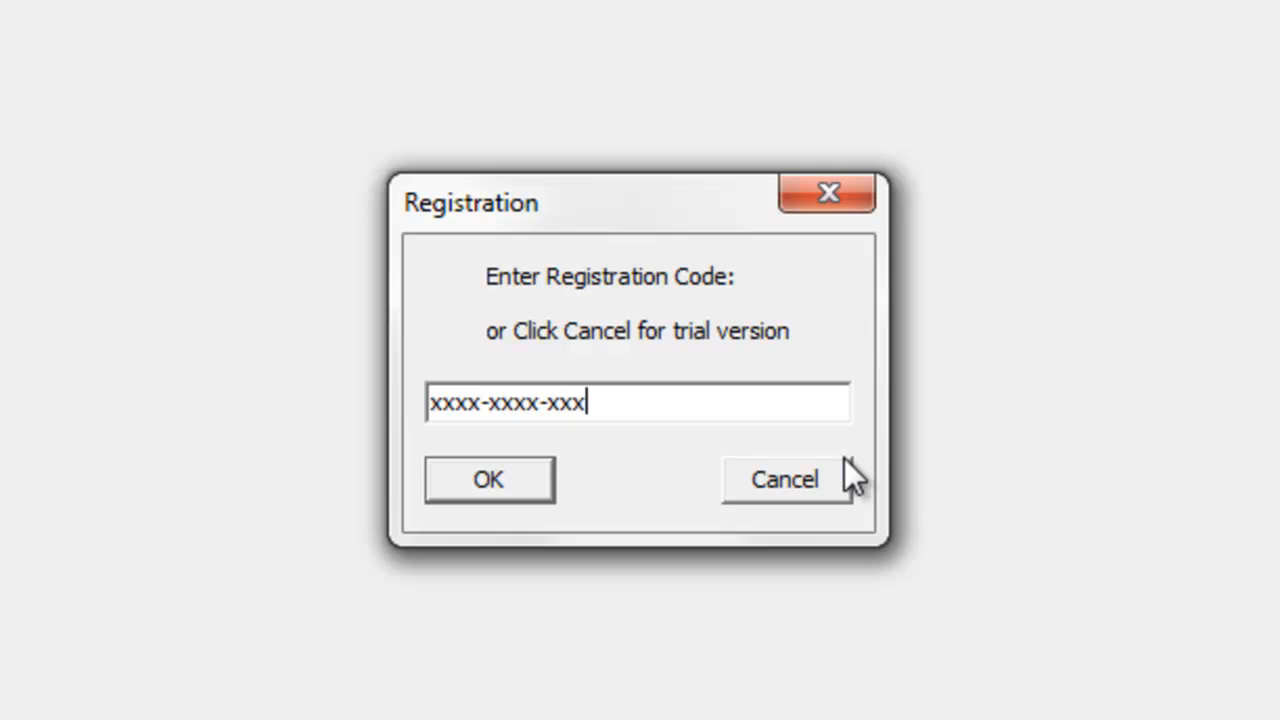
{"action": "type", "text": "x-xxxx"}
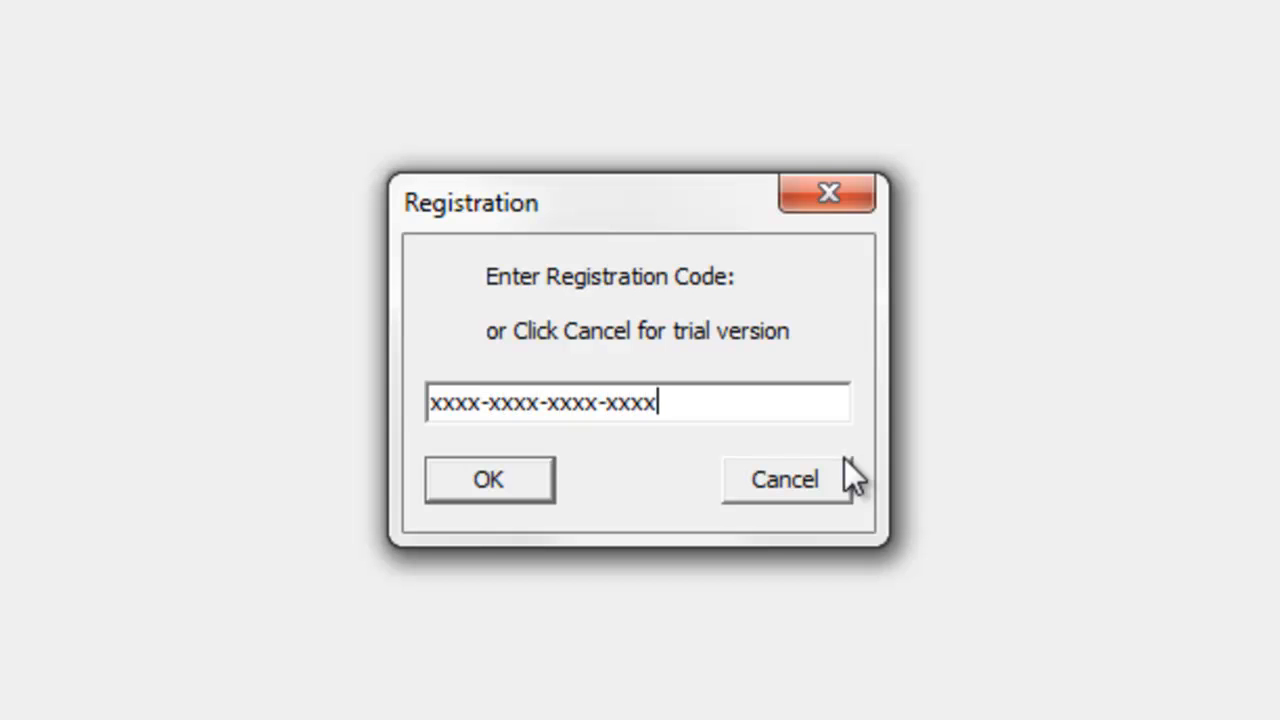
{"action": "type", "text": "-xxxx"}
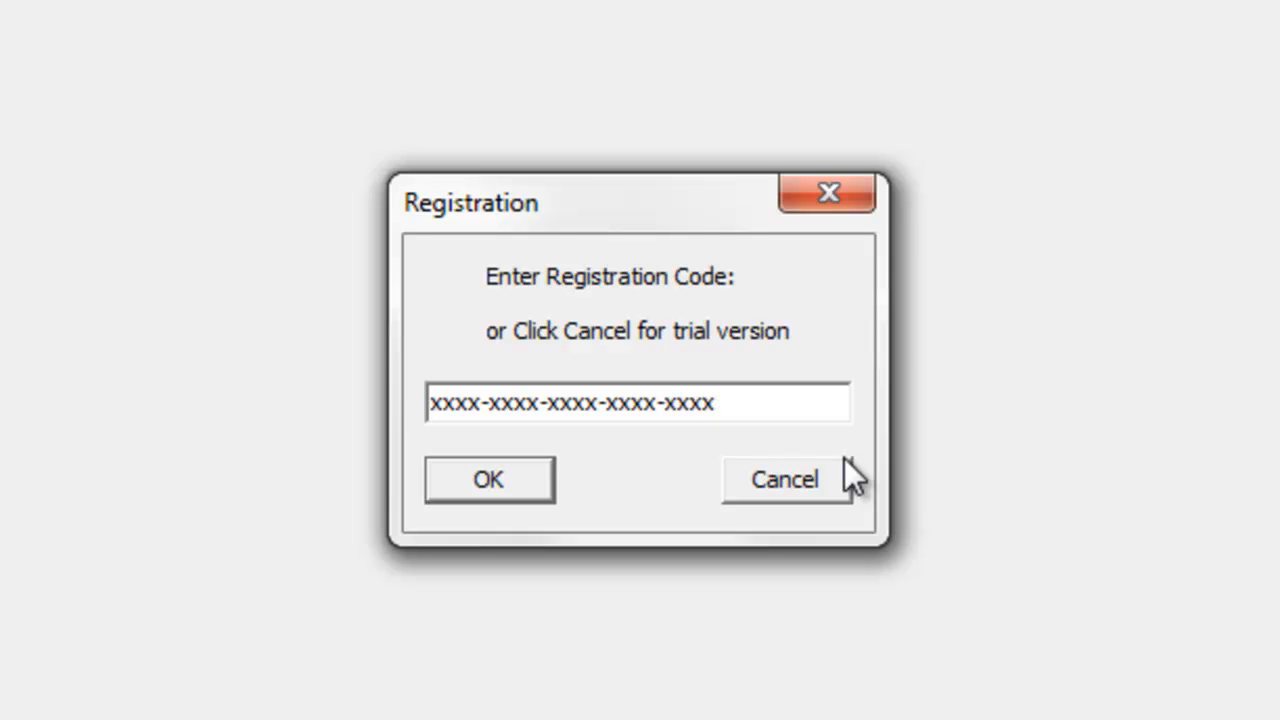
{"action": "mouse_move", "coordinate": [512, 528]}
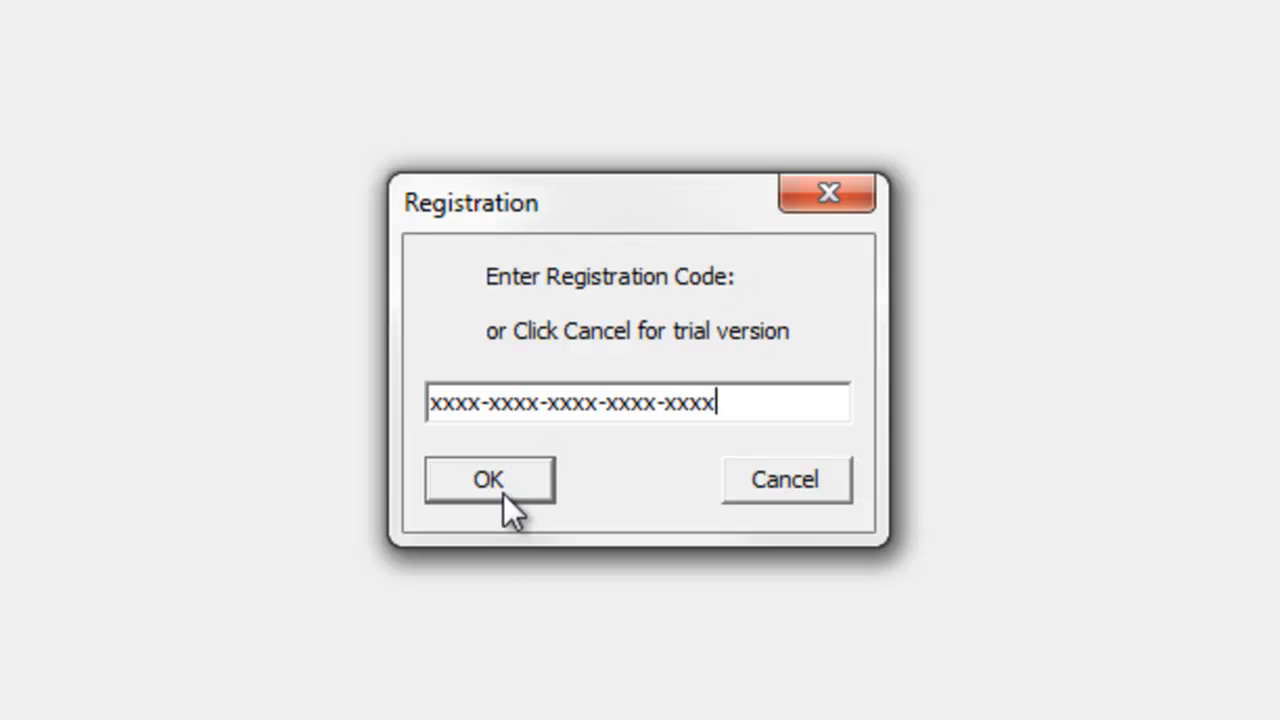
{"action": "left_click", "coordinate": [488, 480]}
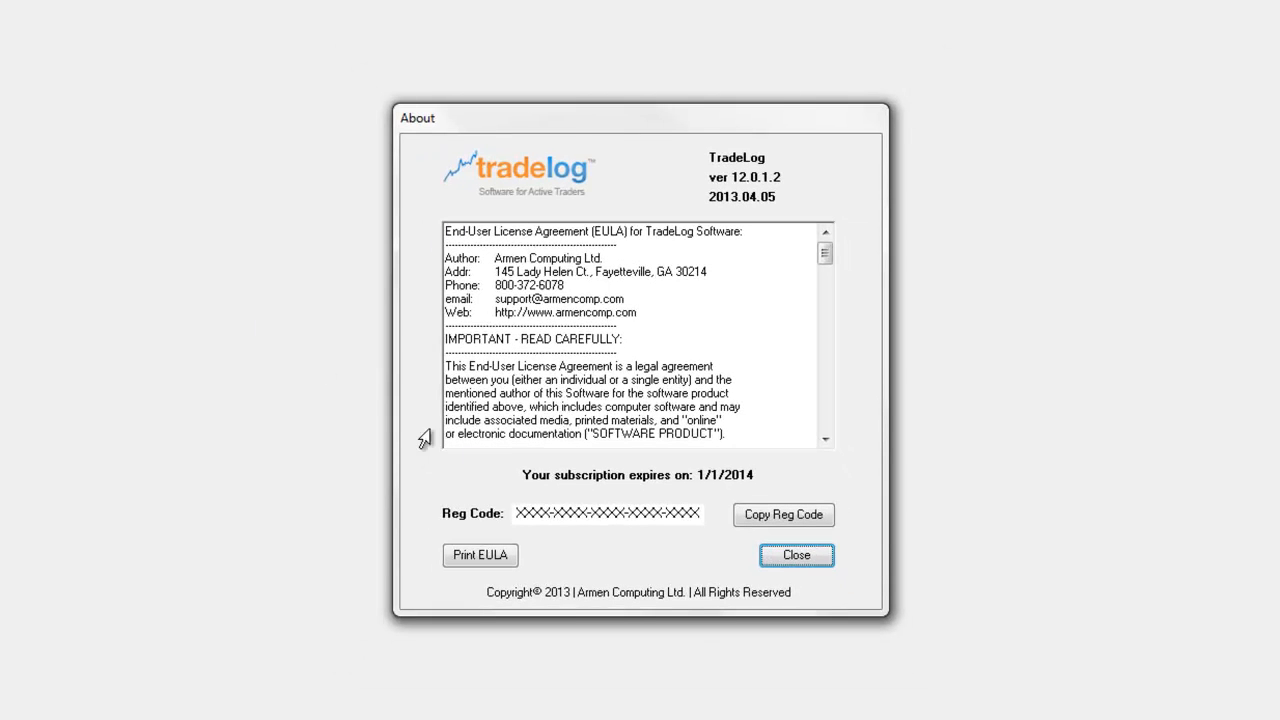
{"action": "mouse_move", "coordinate": [796, 556]}
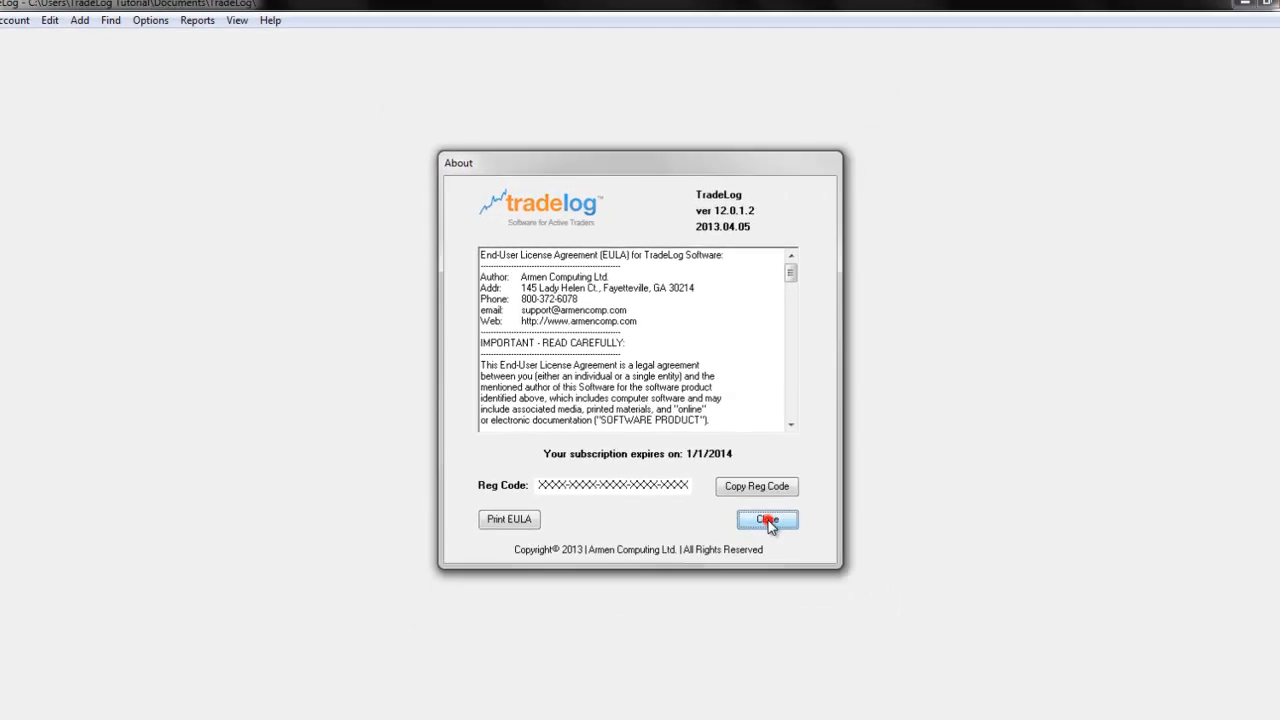
Step: Close the About window showing subscription expiry 1/1/2014 so the data file's trades grid appears
{"action": "left_click", "coordinate": [768, 520]}
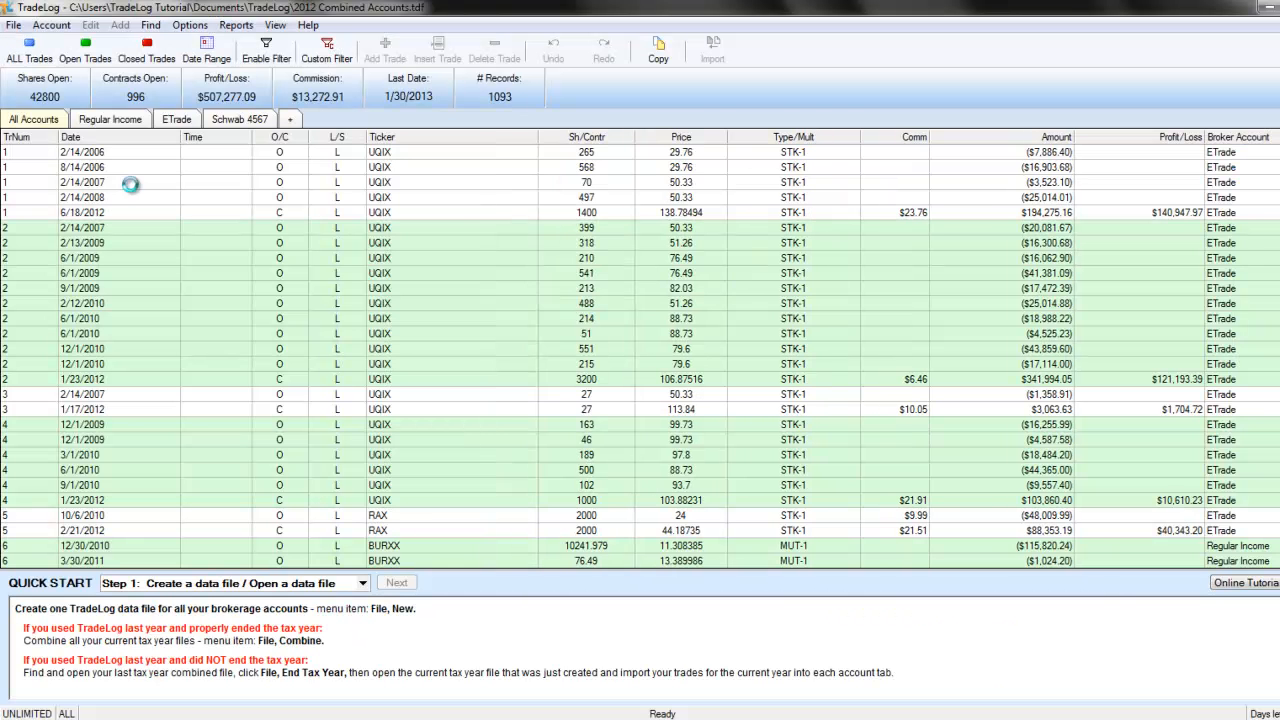
Step: Advance the Quick Start panel to Step 3: Import Trade History
{"action": "left_click", "coordinate": [396, 584]}
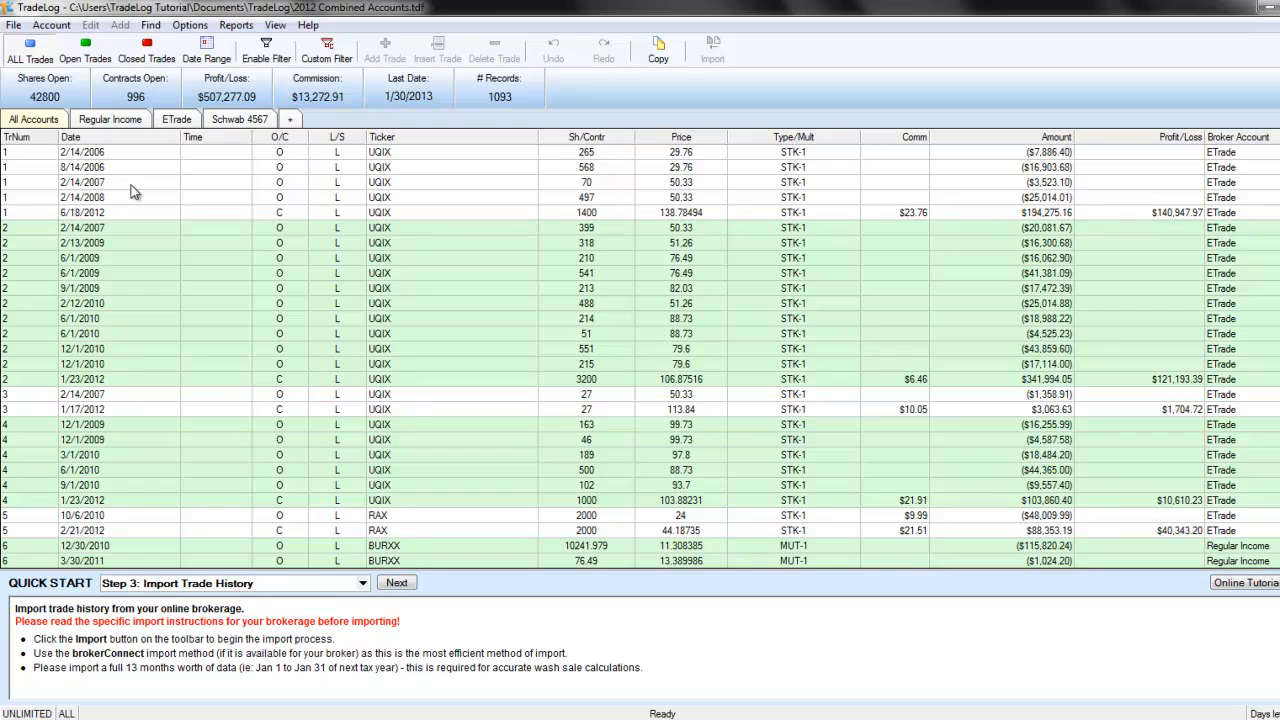